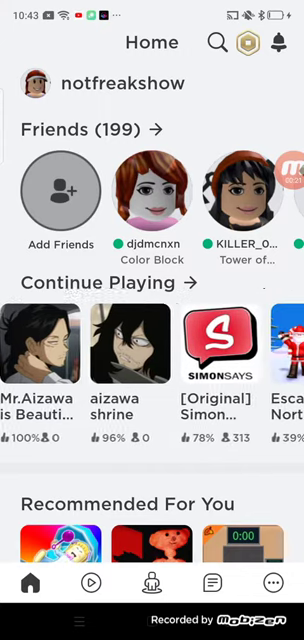
- Browse the Roblox home rows, then search 'amon' to find Among Us games
scroll(left, 3)
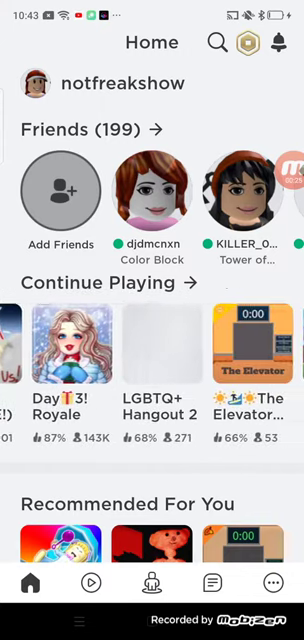
scroll(left, 3)
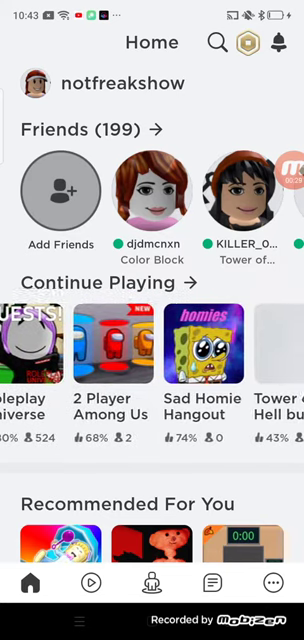
scroll(left, 3)
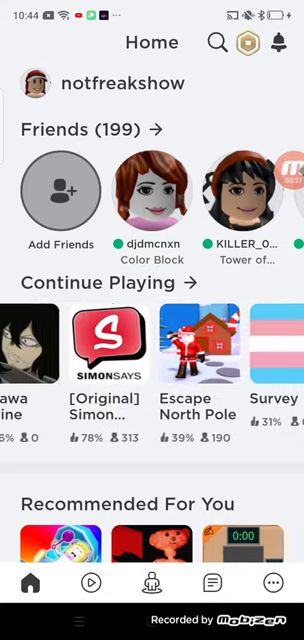
scroll(left, 3)
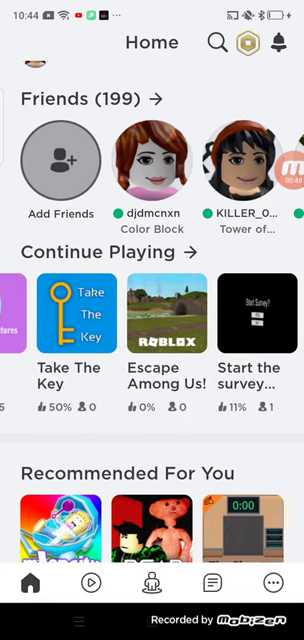
scroll(left, 3)
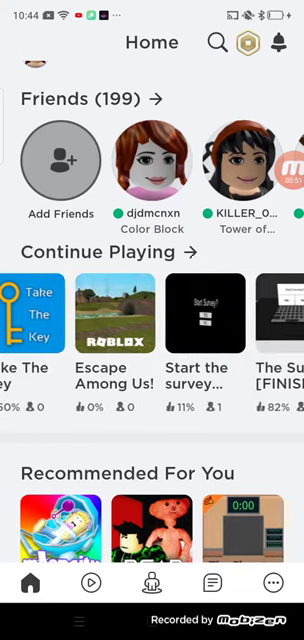
click(219, 42)
text(amon)
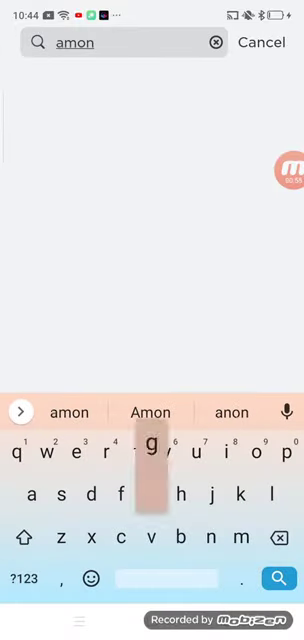
click(263, 42)
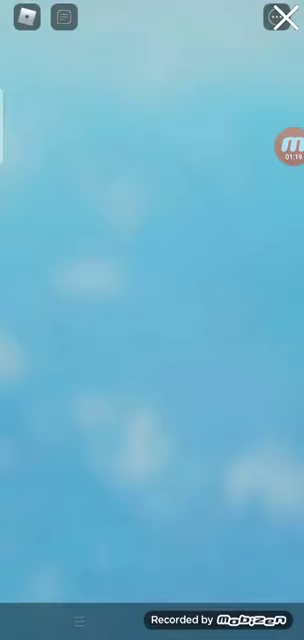
- Scroll the Among Us results and join the Among Us RP game
scroll(down, 3)
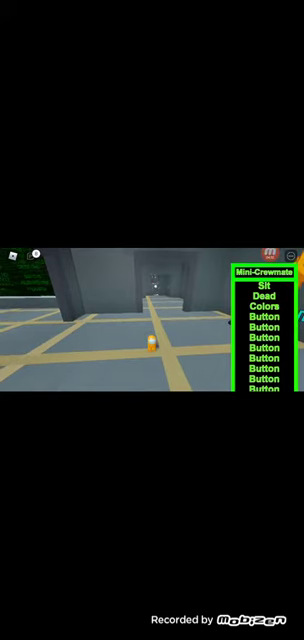
- Move the mini crewmate down the spaceship corridor with the Mini-Crewmate GUI open
click(256, 307)
text(h)
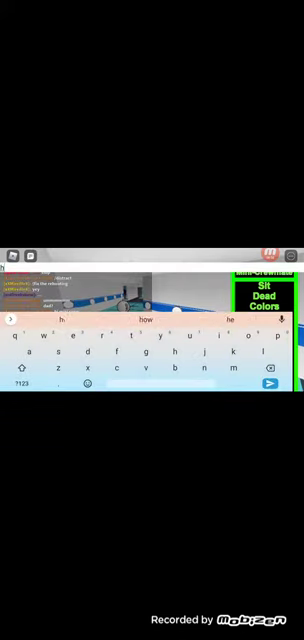
- Type 'hello' as a chat message to the other players
text(ello)
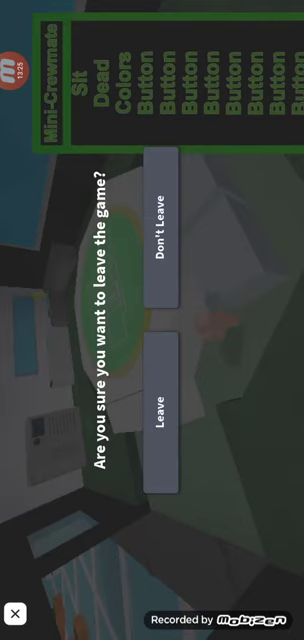
- Confirm Leave on the exit prompt to quit the mini crewmate game
click(161, 392)
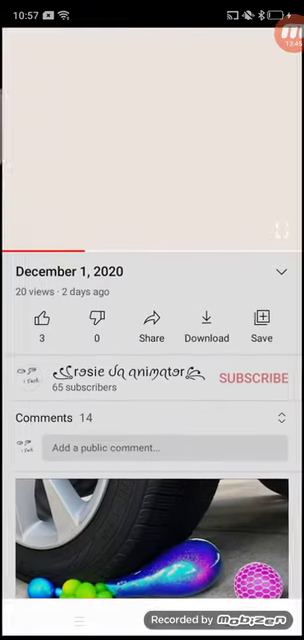
- Bring up the empty search box from the December 2020 YouTube video page
click(283, 47)
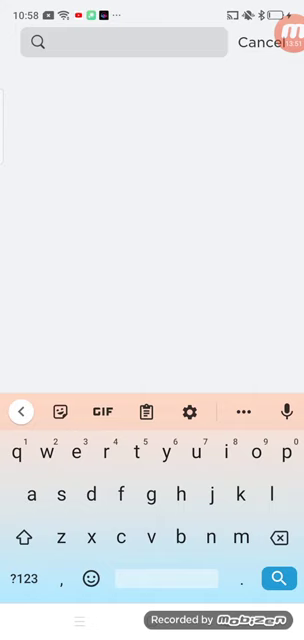
- Enter the query 'among us' in the search box without submitting it
text(ng)
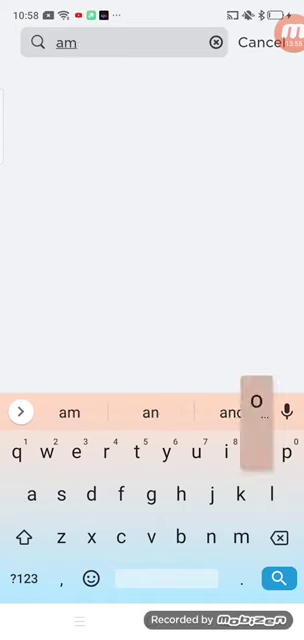
text(among us)
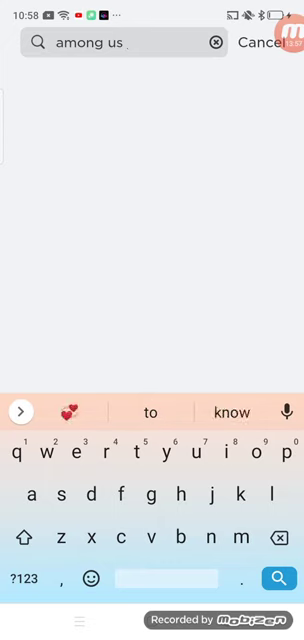